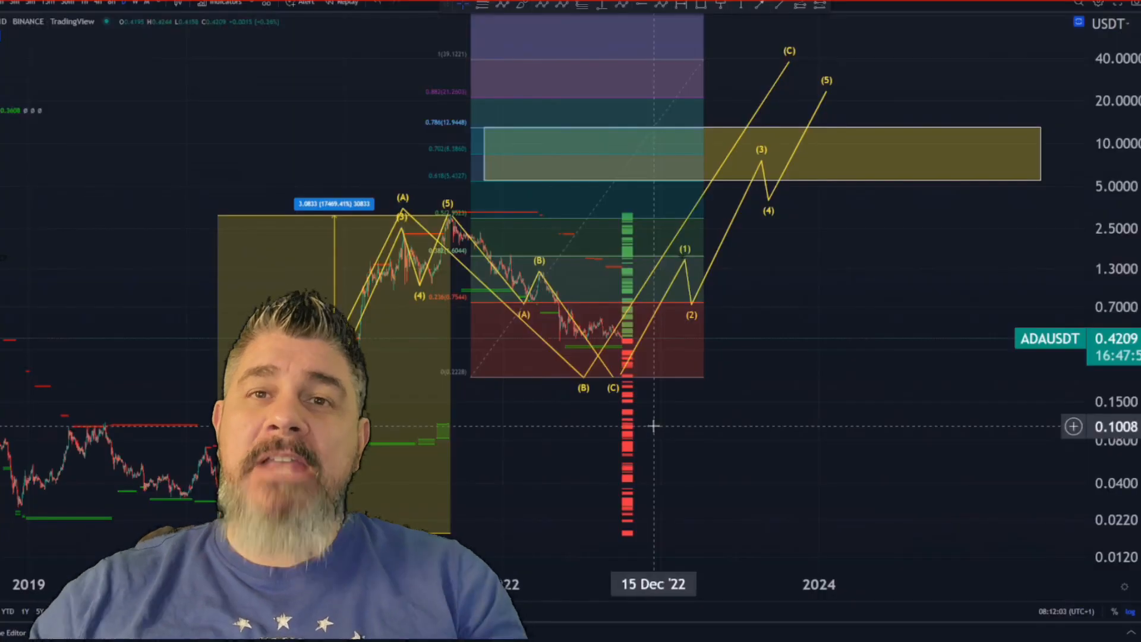
mouse_move(259, 266)
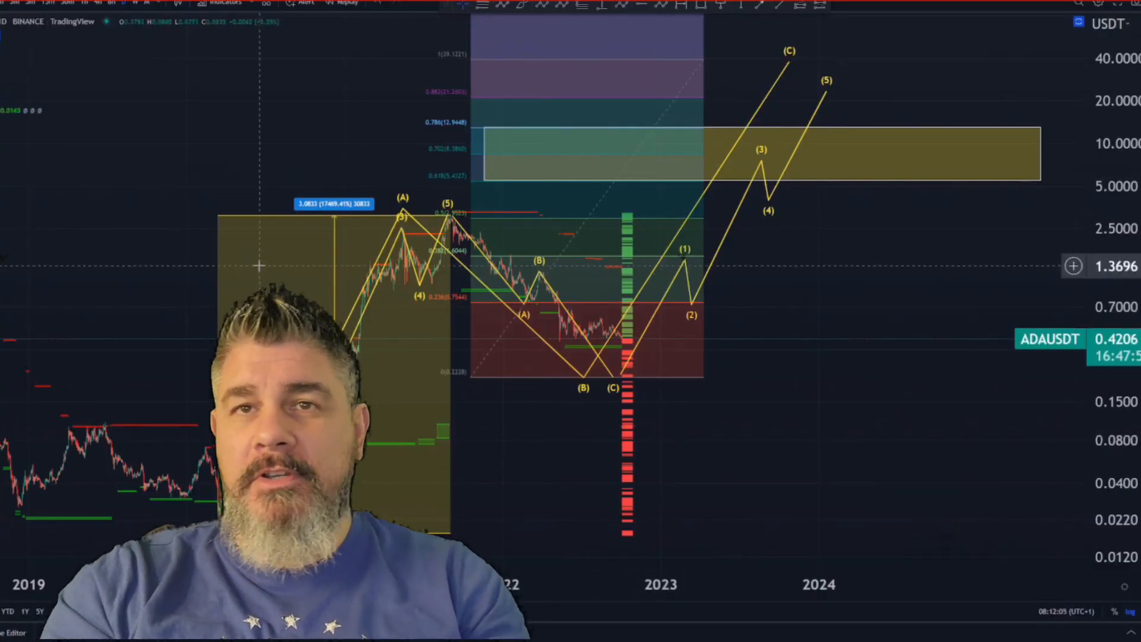